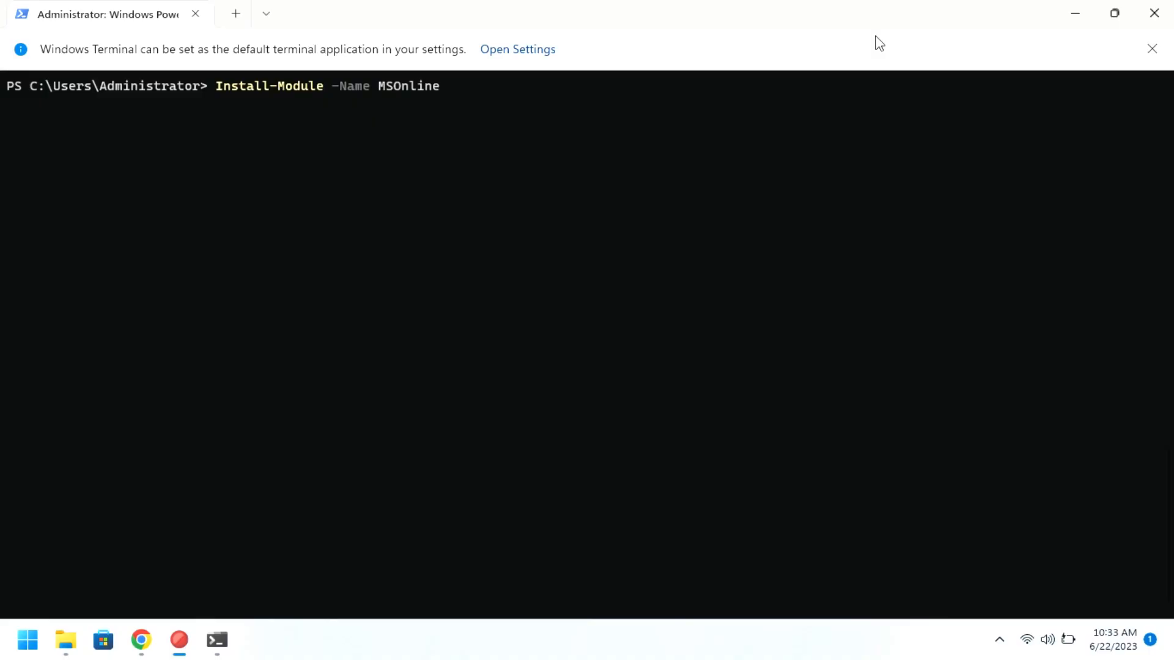
mouse_move(863, 38)
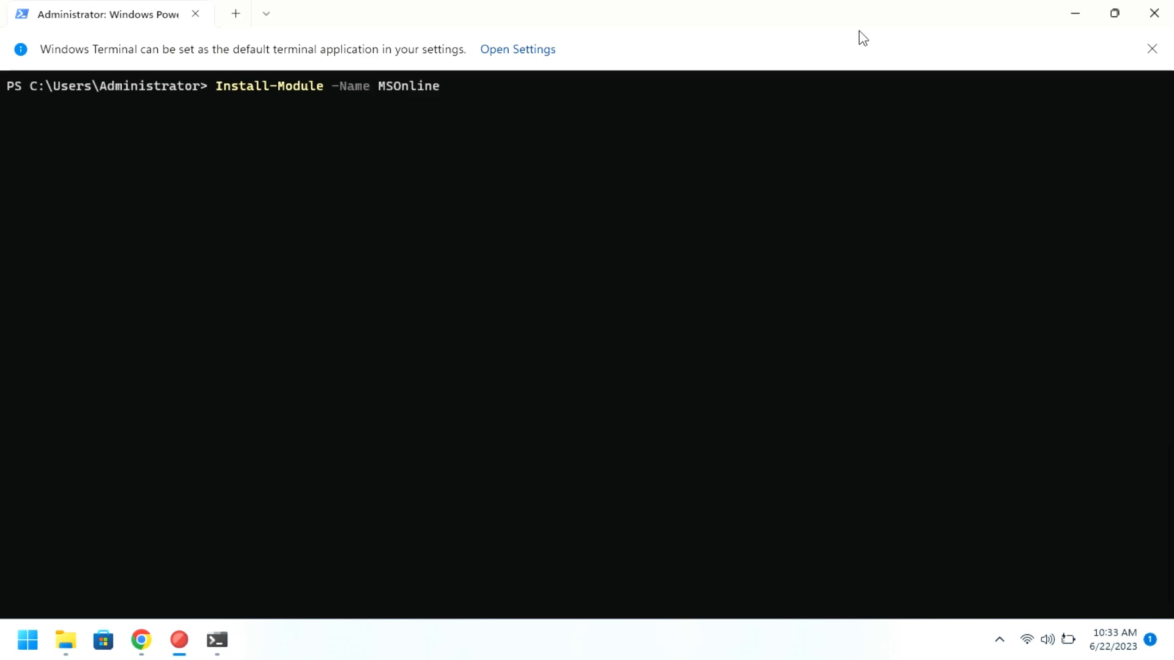
mouse_move(478, 109)
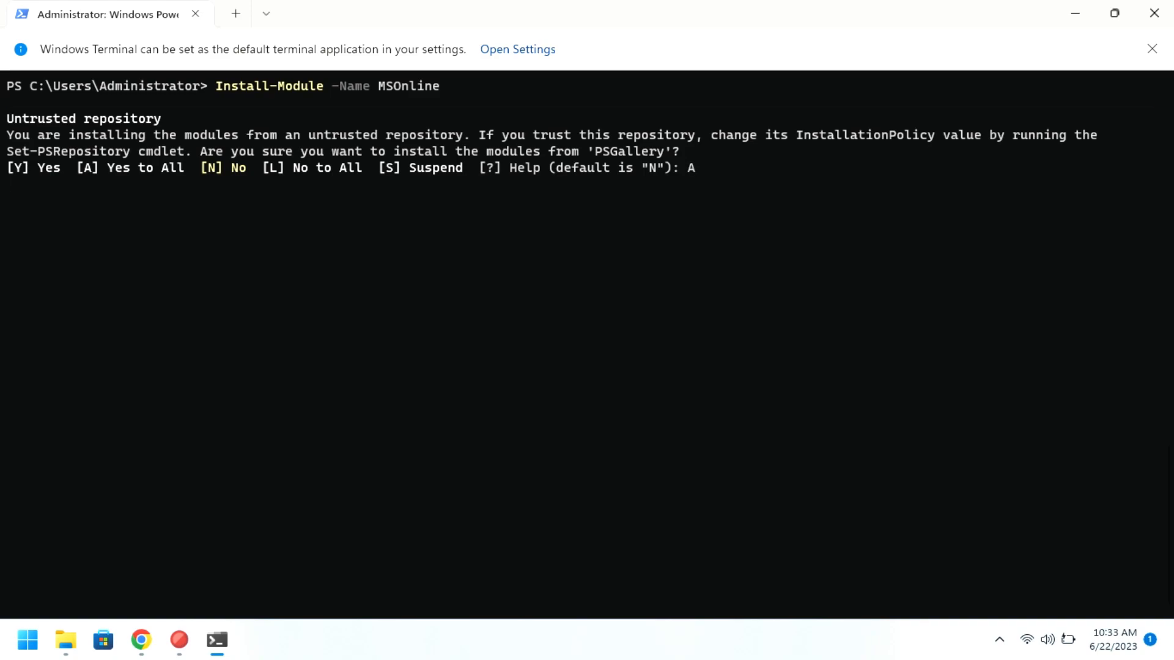
Step: Enter the Connect-MsolService command at the PowerShell prompt
type("Connect-MsolService")
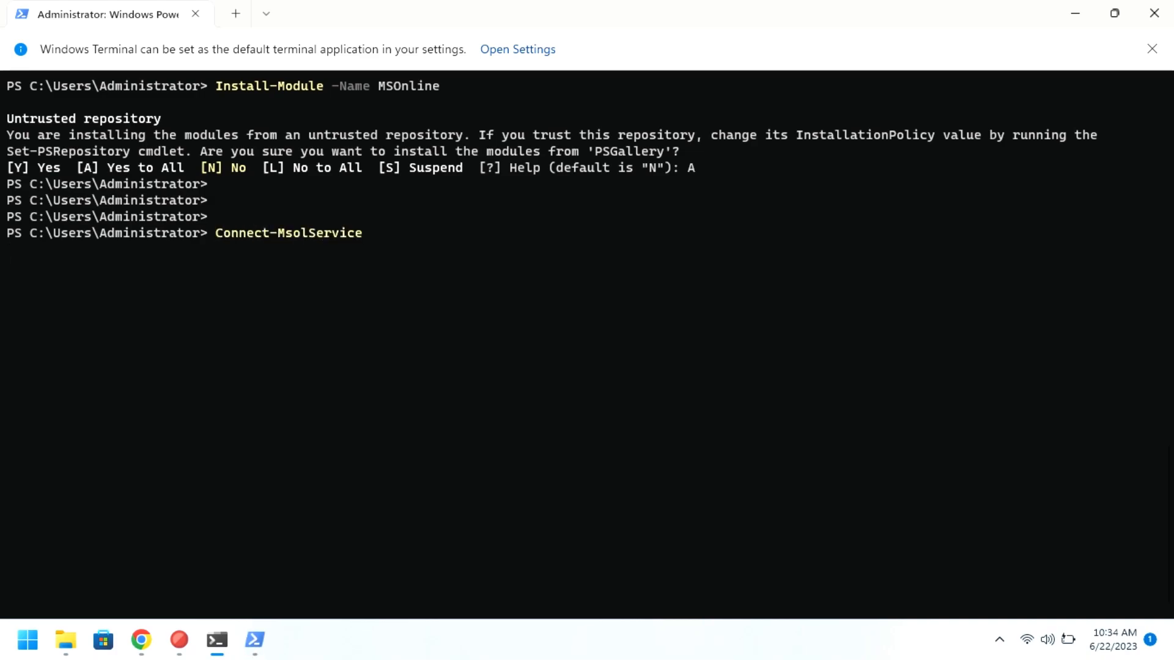
Step: Run Connect-MsolService and sign in with the administrator email and password
key("Enter")
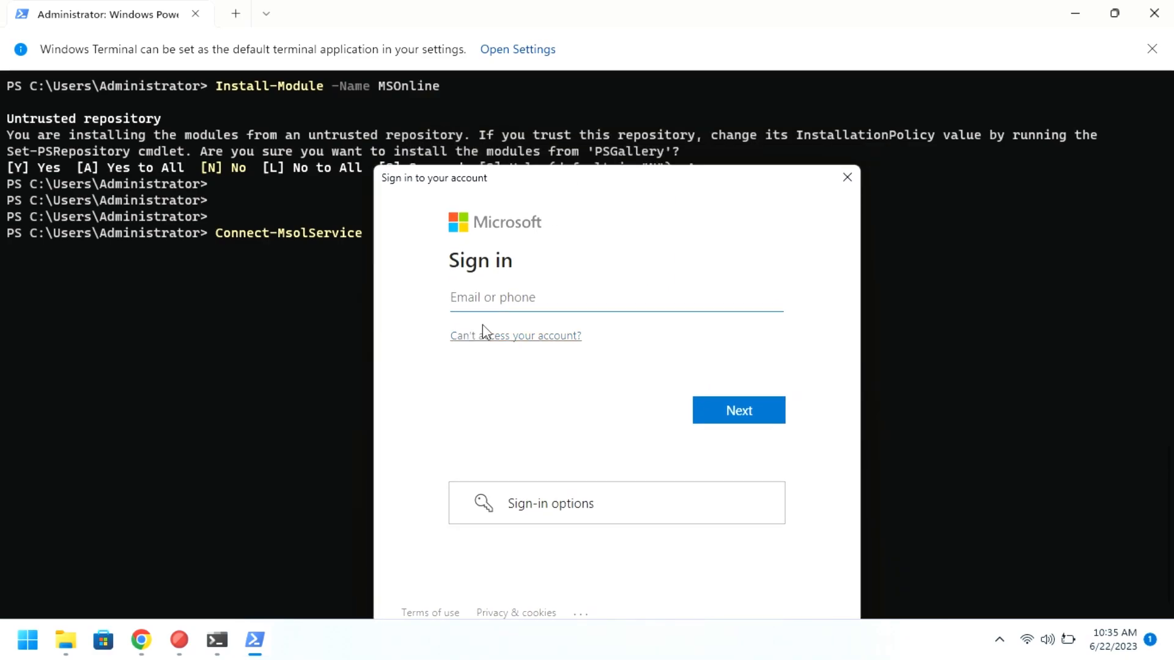
left_click(737, 410)
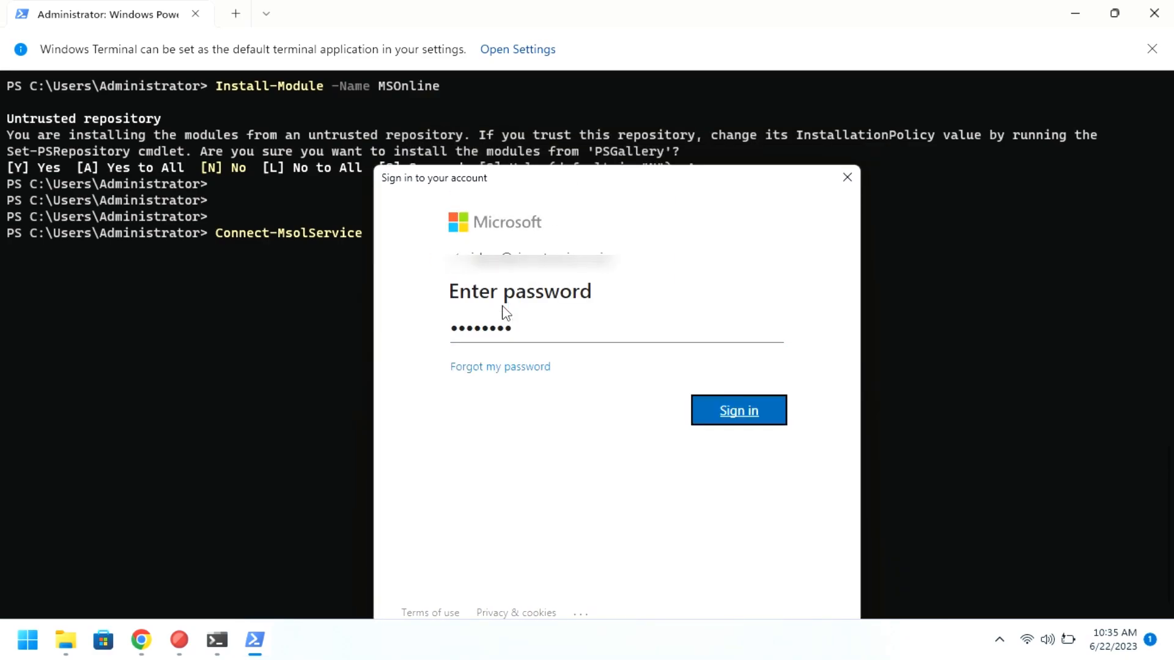
left_click(738, 410)
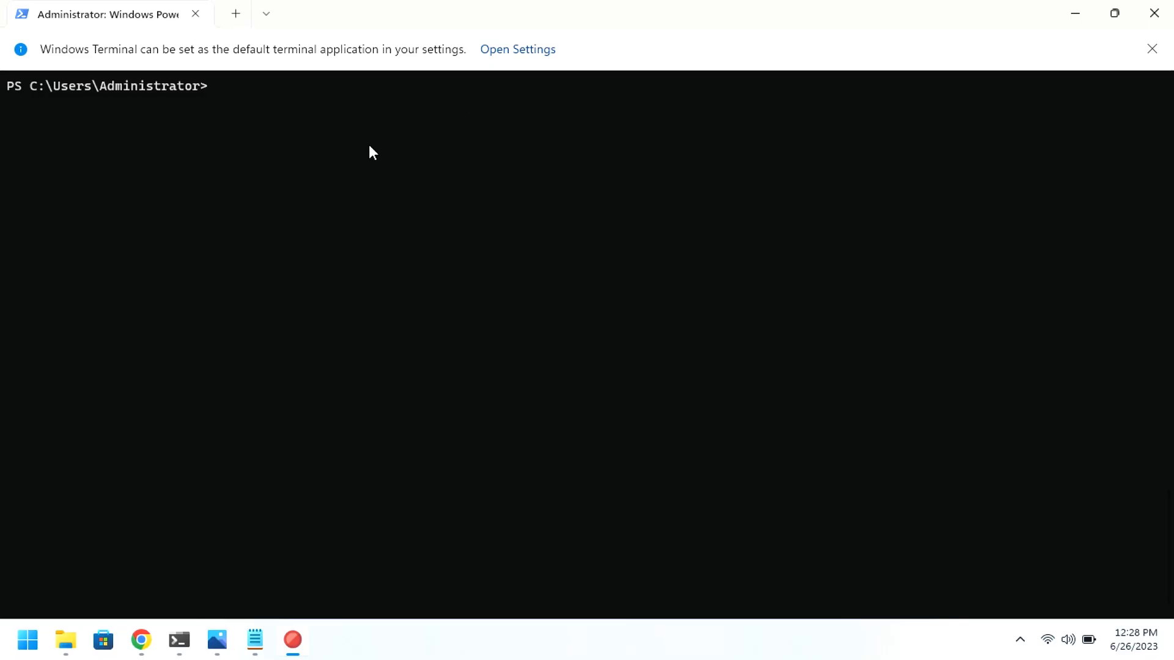
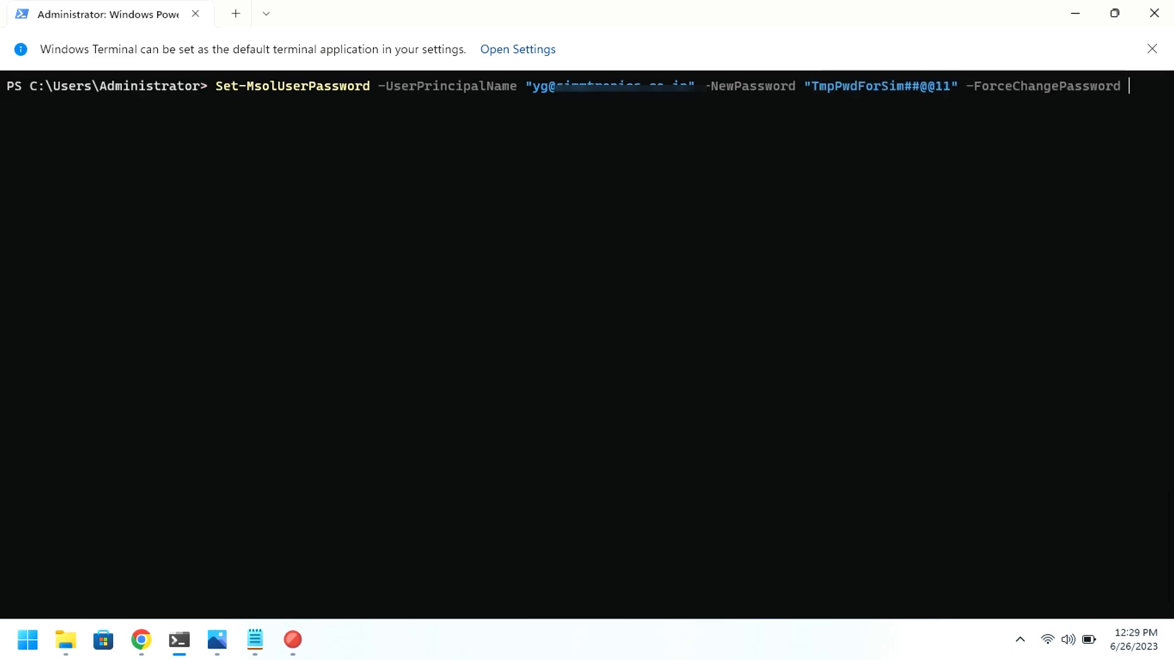
key("Enter")
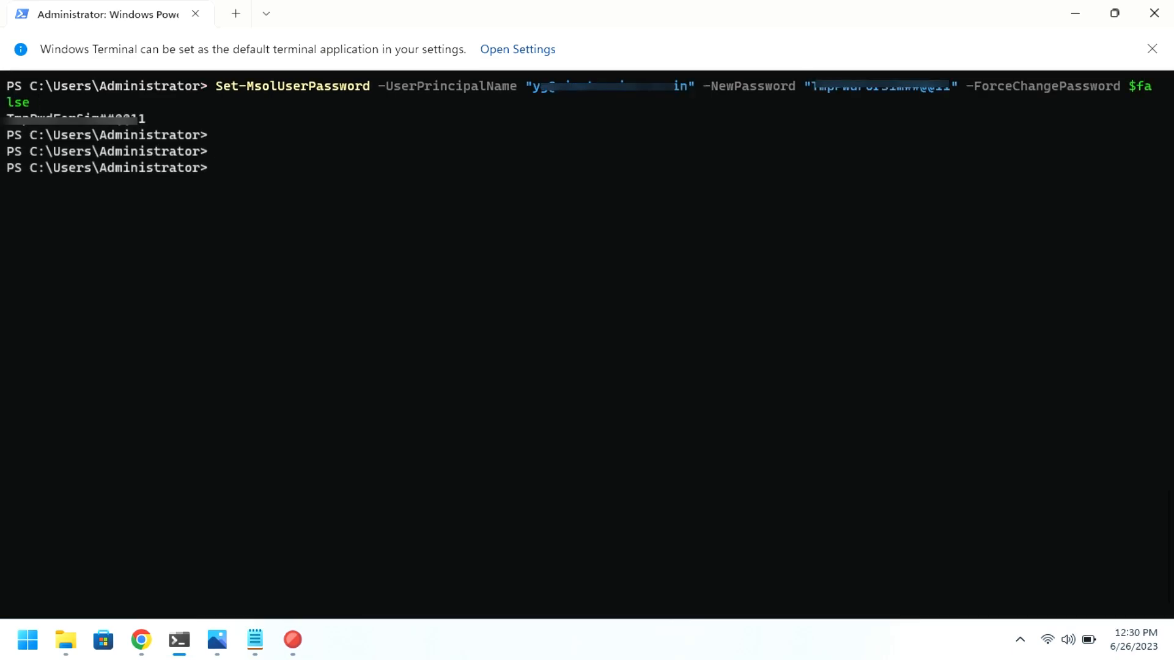
mouse_move(890, 44)
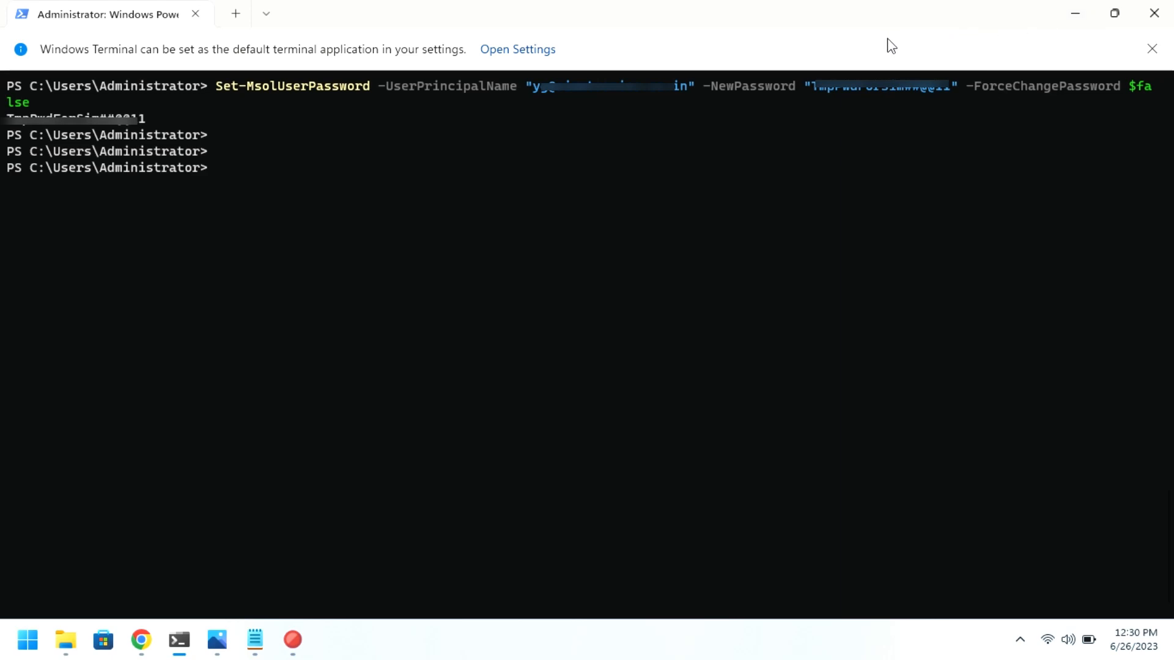